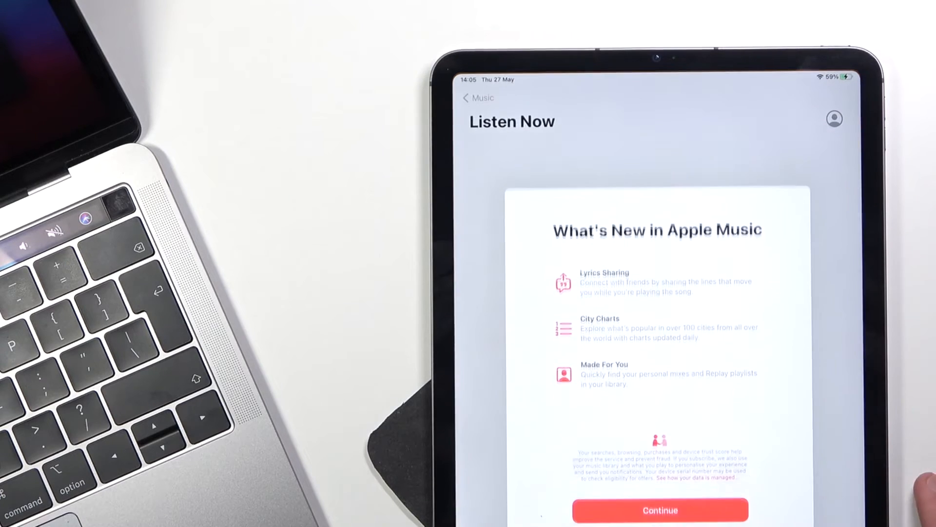
# Dismiss the What's New in Apple Music sheet with Continue to reach Listen Now.
pyautogui.click(660, 510)
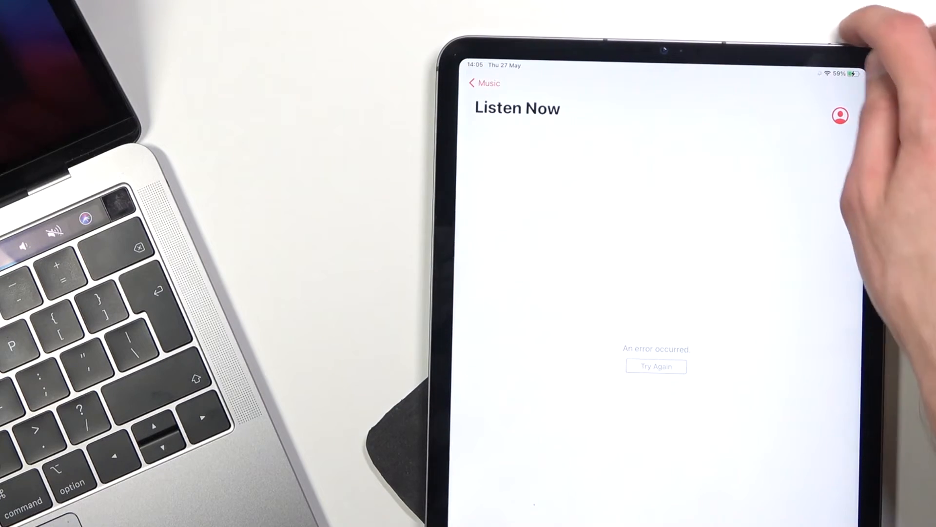